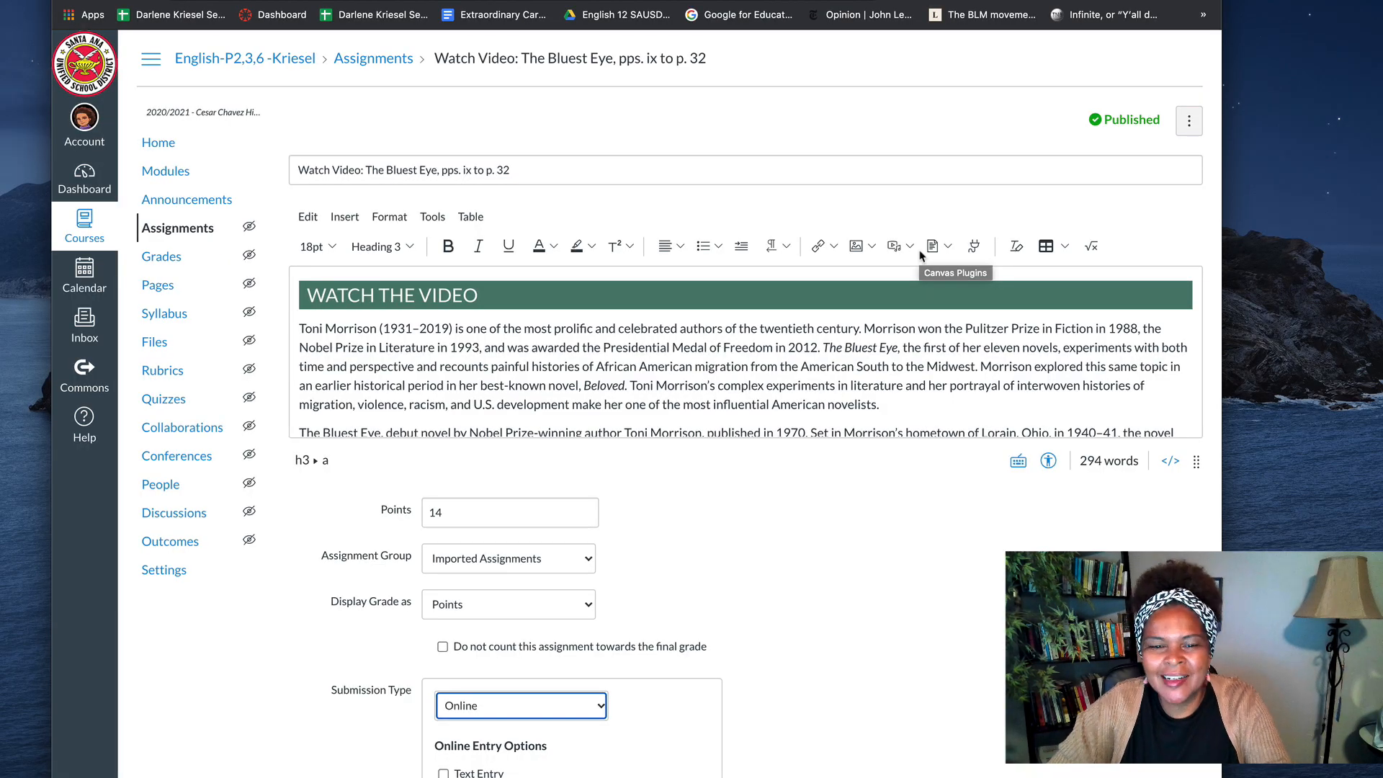
{"action": "mouse_move", "coordinate": [650, 391]}
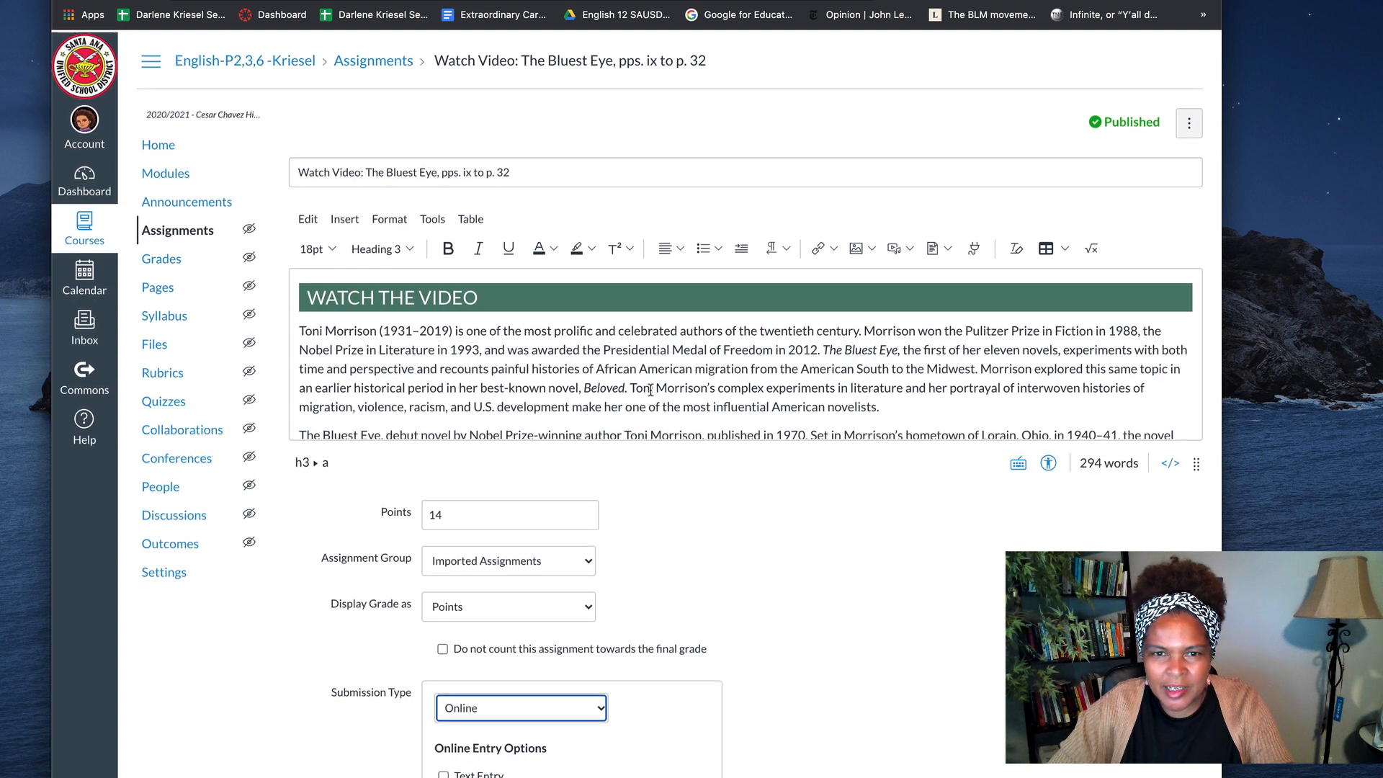
- Change the assignment's Submission Type from Online to External Tool
{"action": "scroll", "scroll_direction": "up", "scroll_amount": 3}
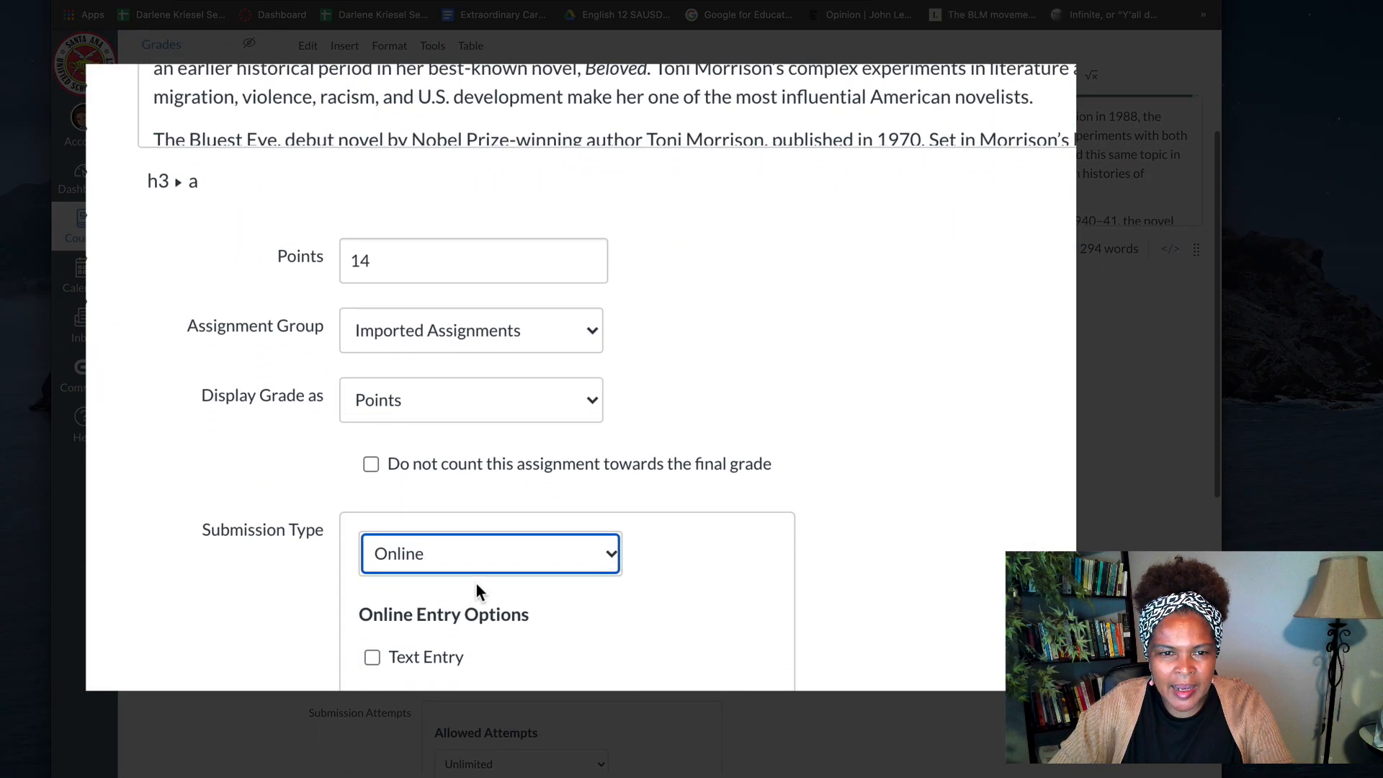
{"action": "mouse_move", "coordinate": [450, 575]}
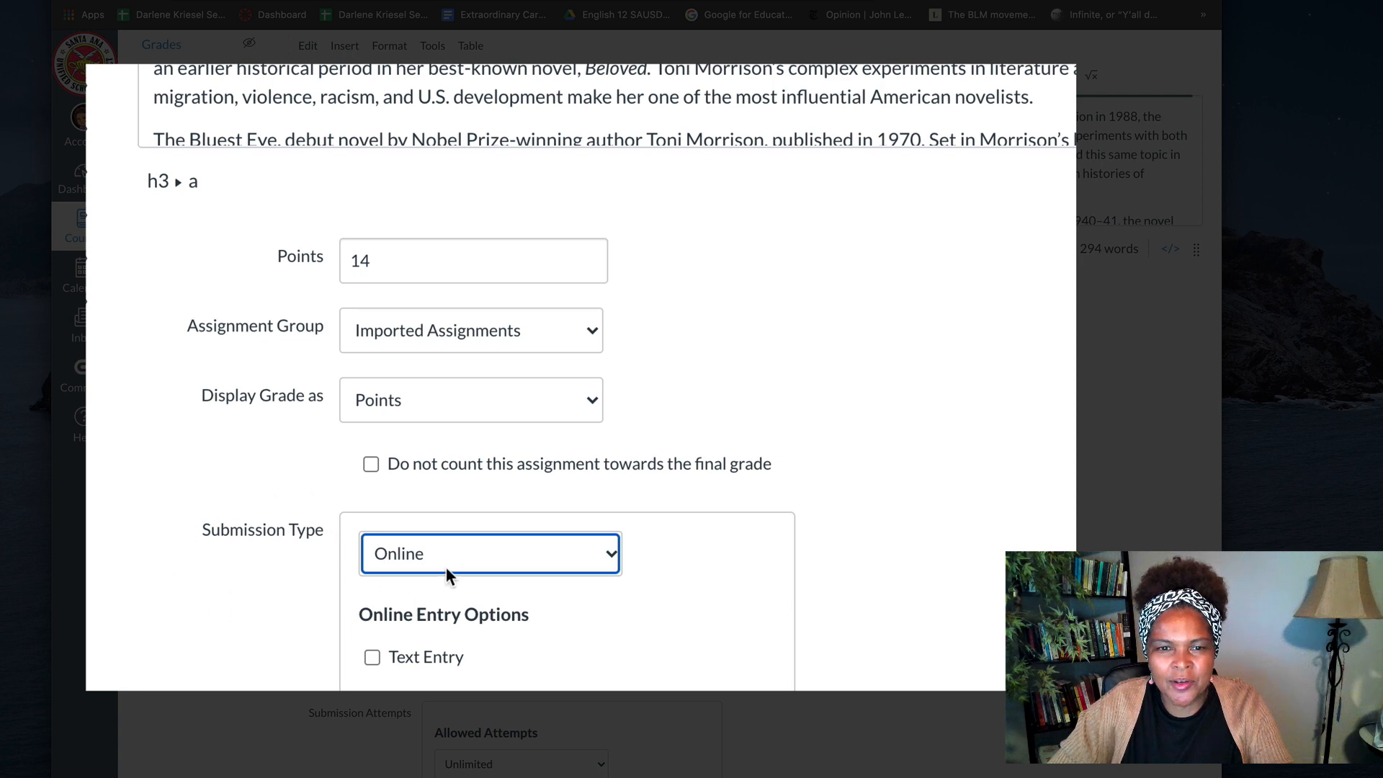
{"action": "mouse_move", "coordinate": [457, 565]}
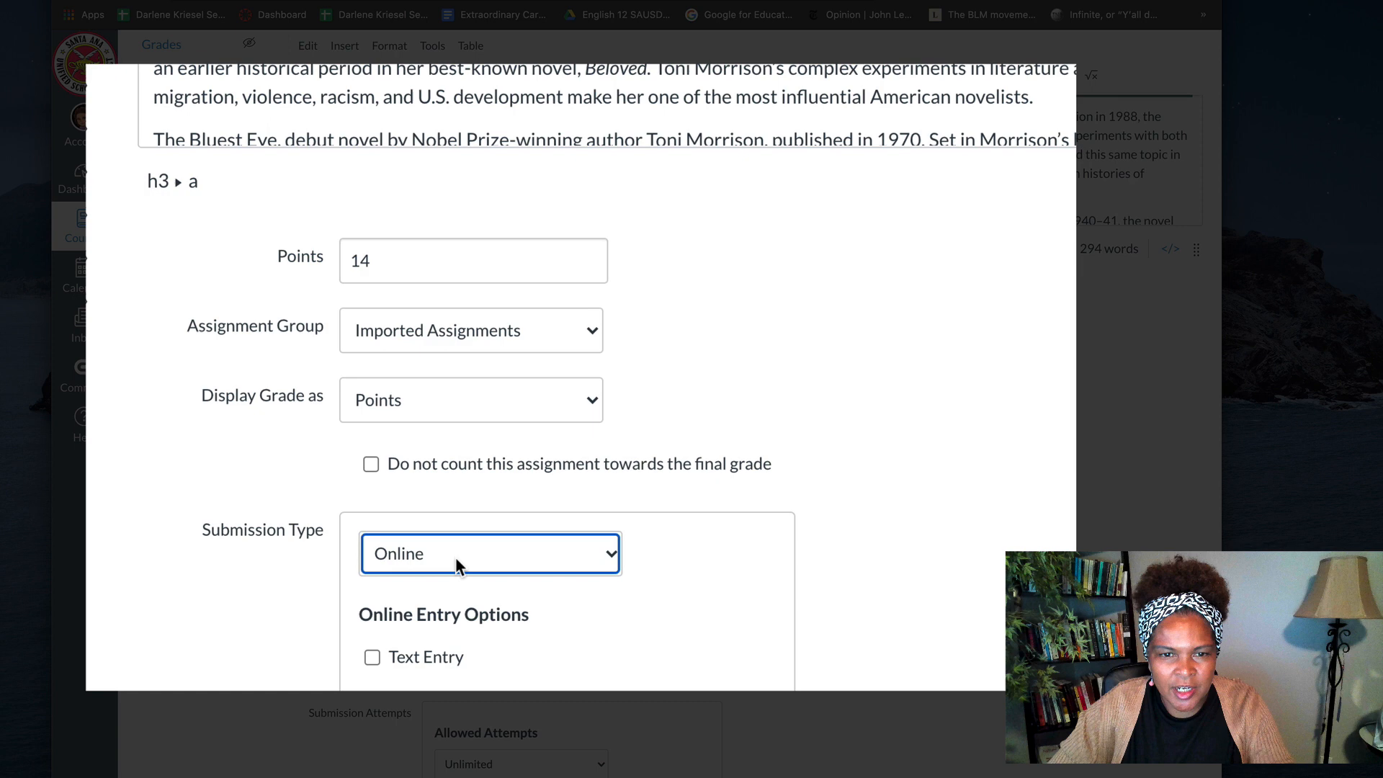
{"action": "left_click", "coordinate": [490, 553]}
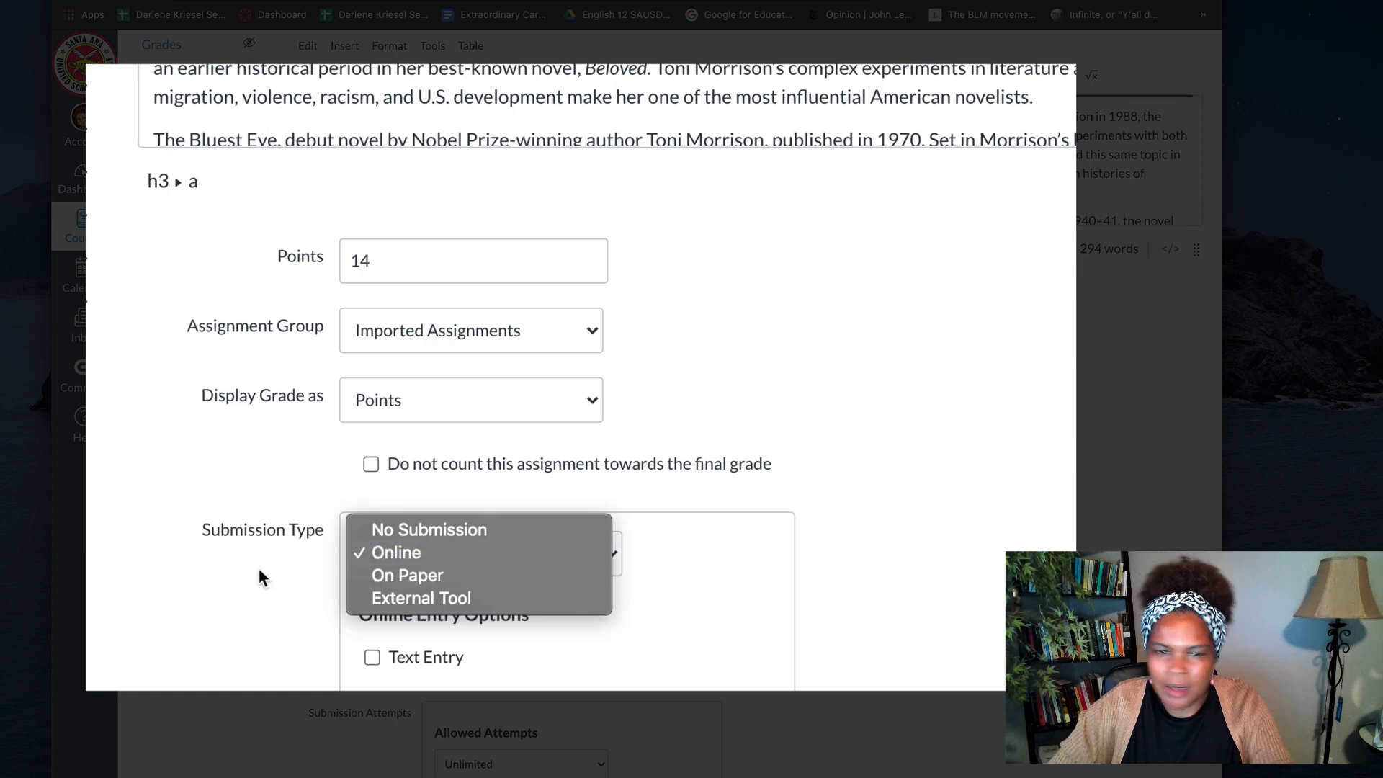
{"action": "mouse_move", "coordinate": [422, 598]}
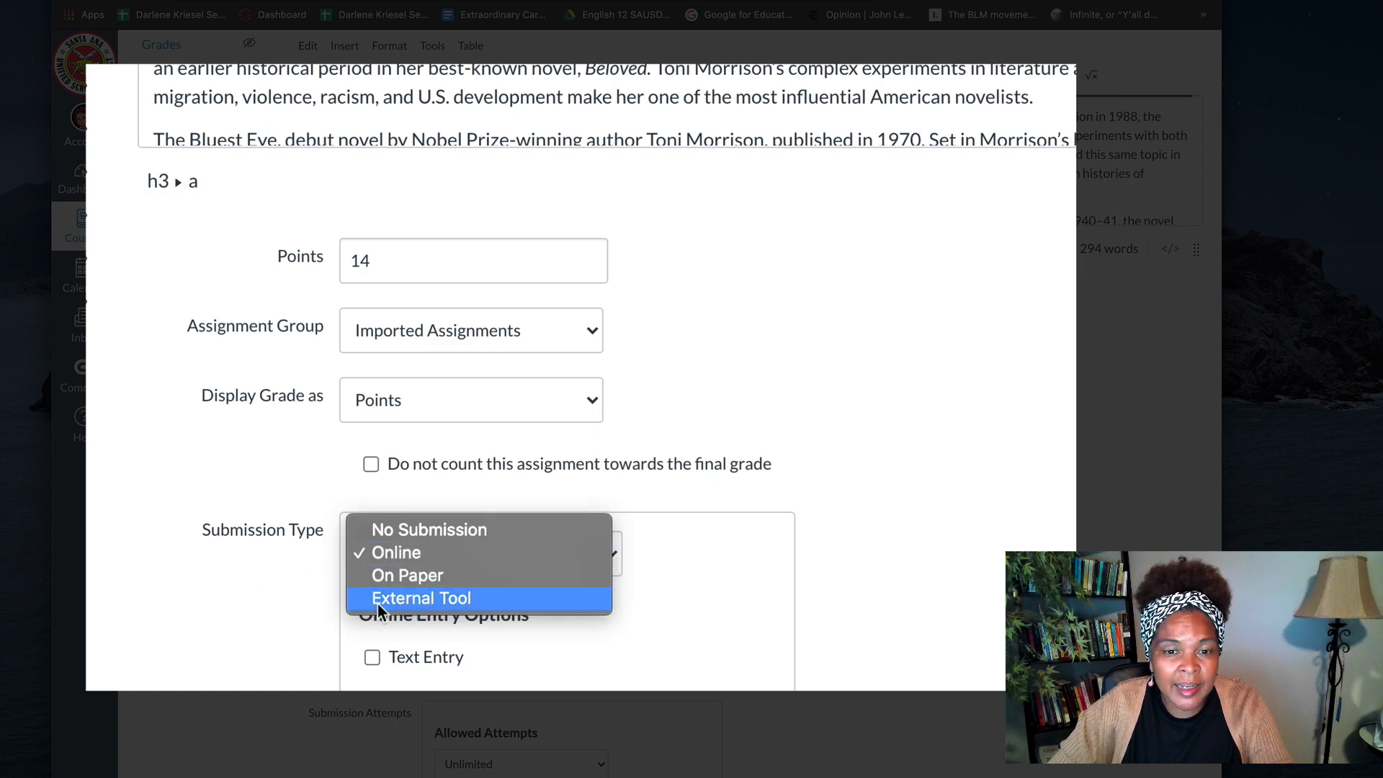
{"action": "left_click", "coordinate": [420, 597]}
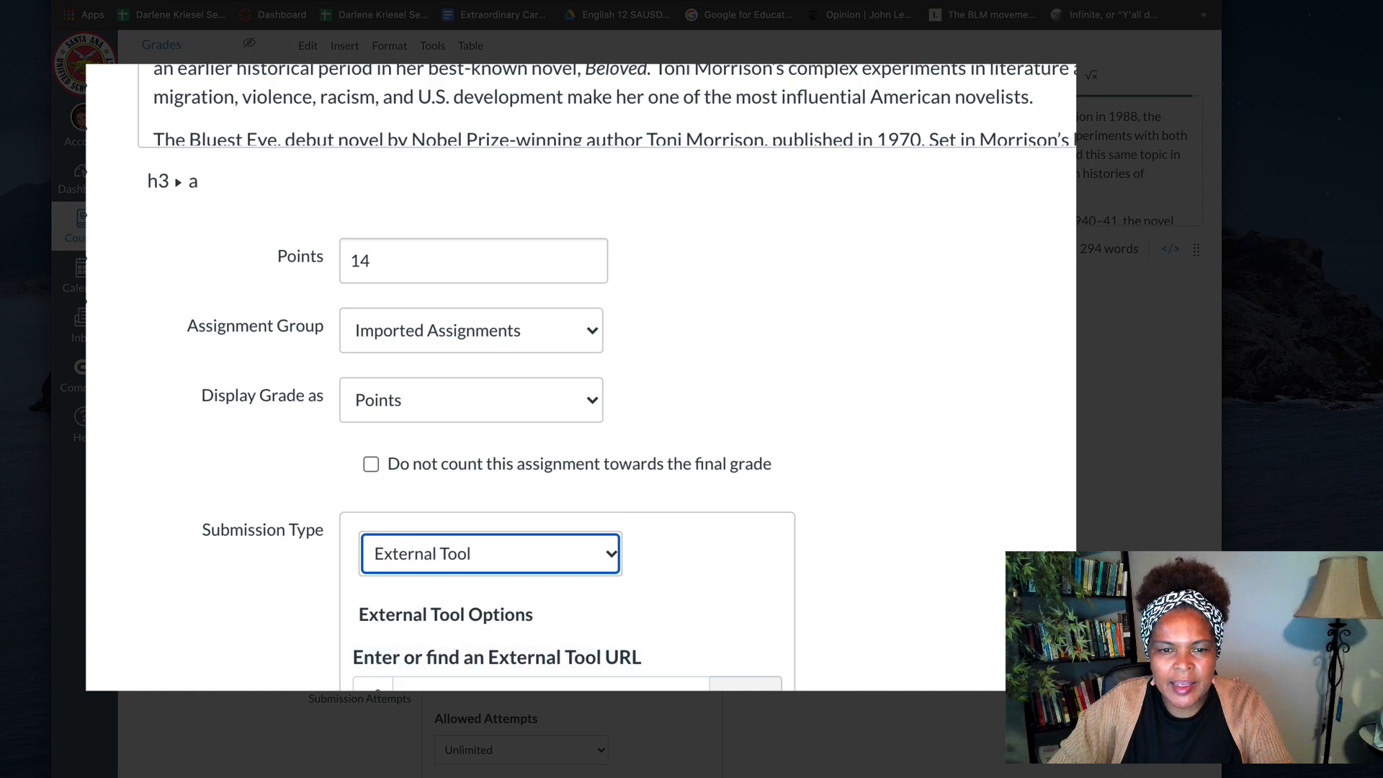
{"action": "scroll", "scroll_direction": "down", "scroll_amount": 3}
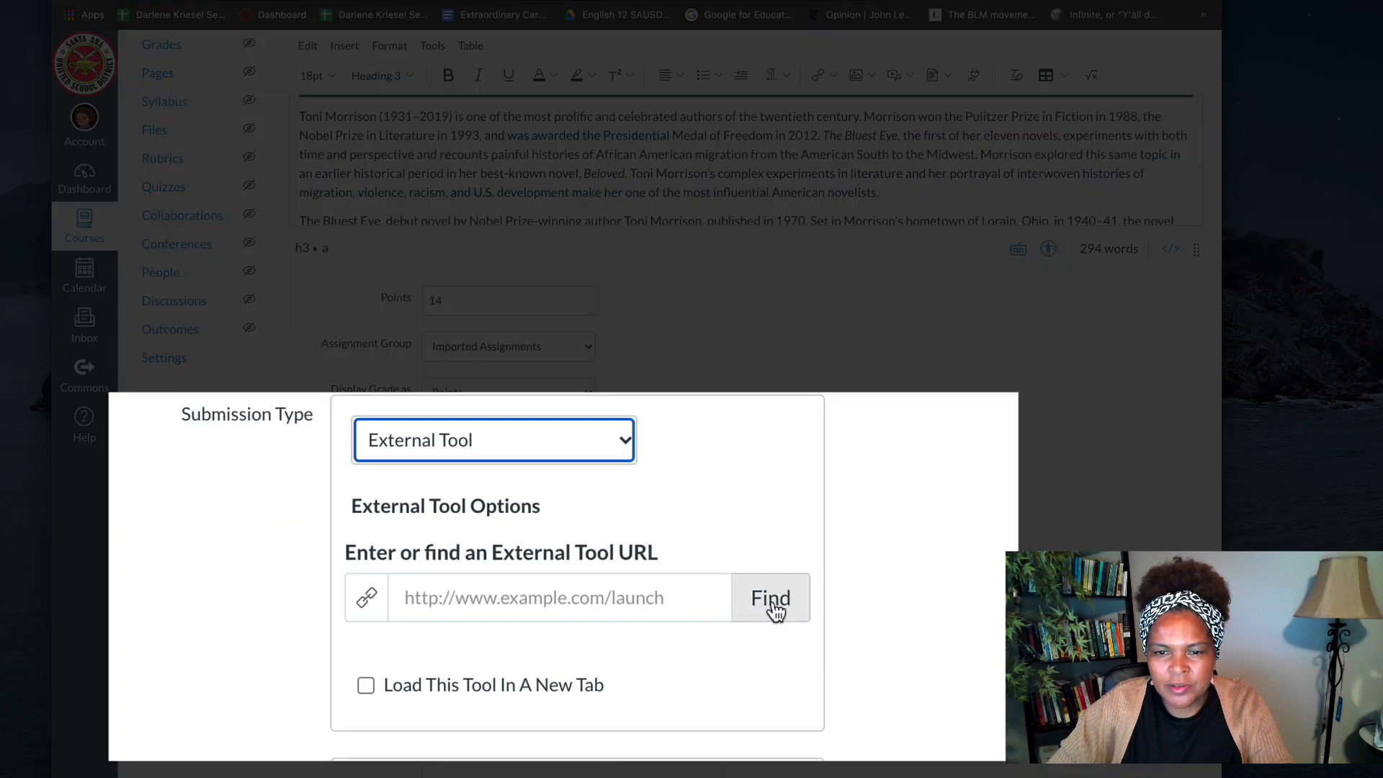
- Find external tools and choose Google Drive Cloud Assignment to show the Drive folder picker
{"action": "left_click", "coordinate": [769, 598]}
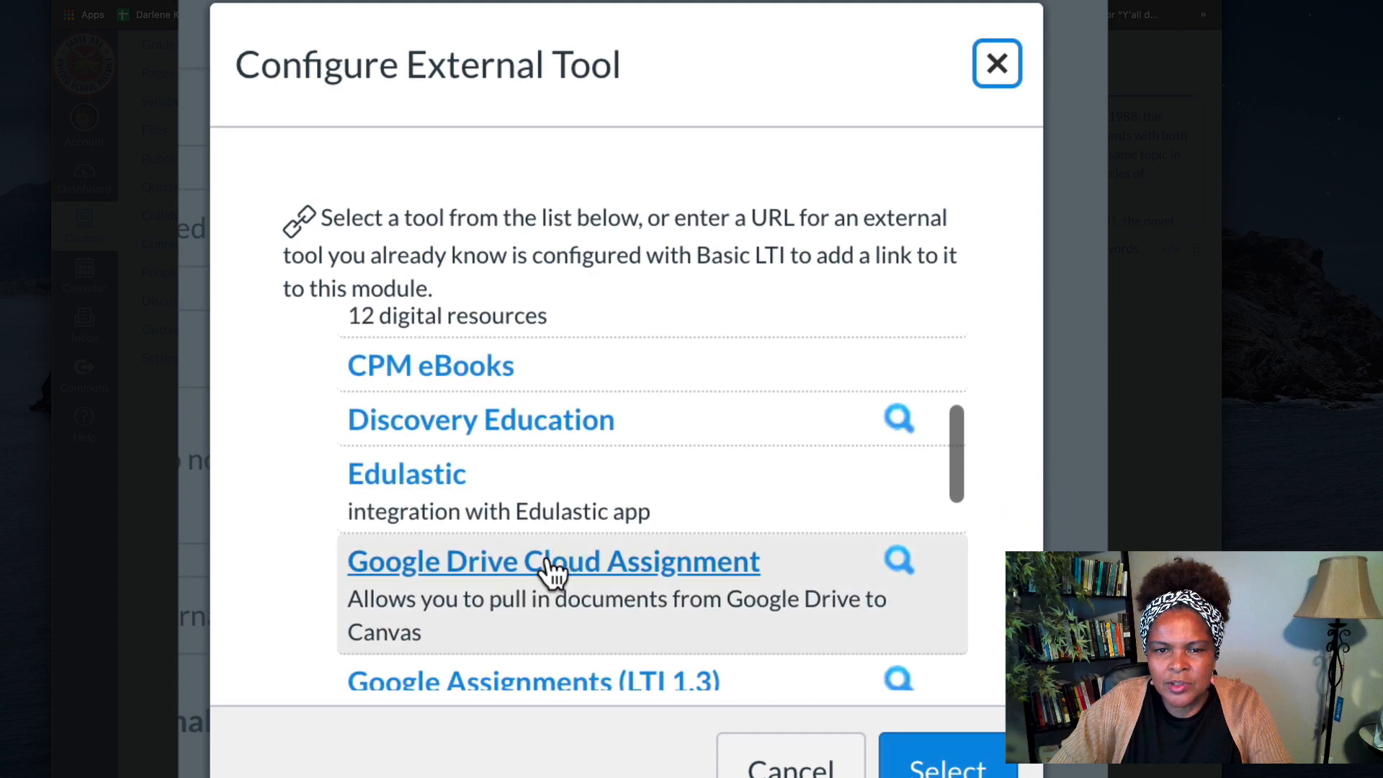
{"action": "left_click", "coordinate": [553, 561]}
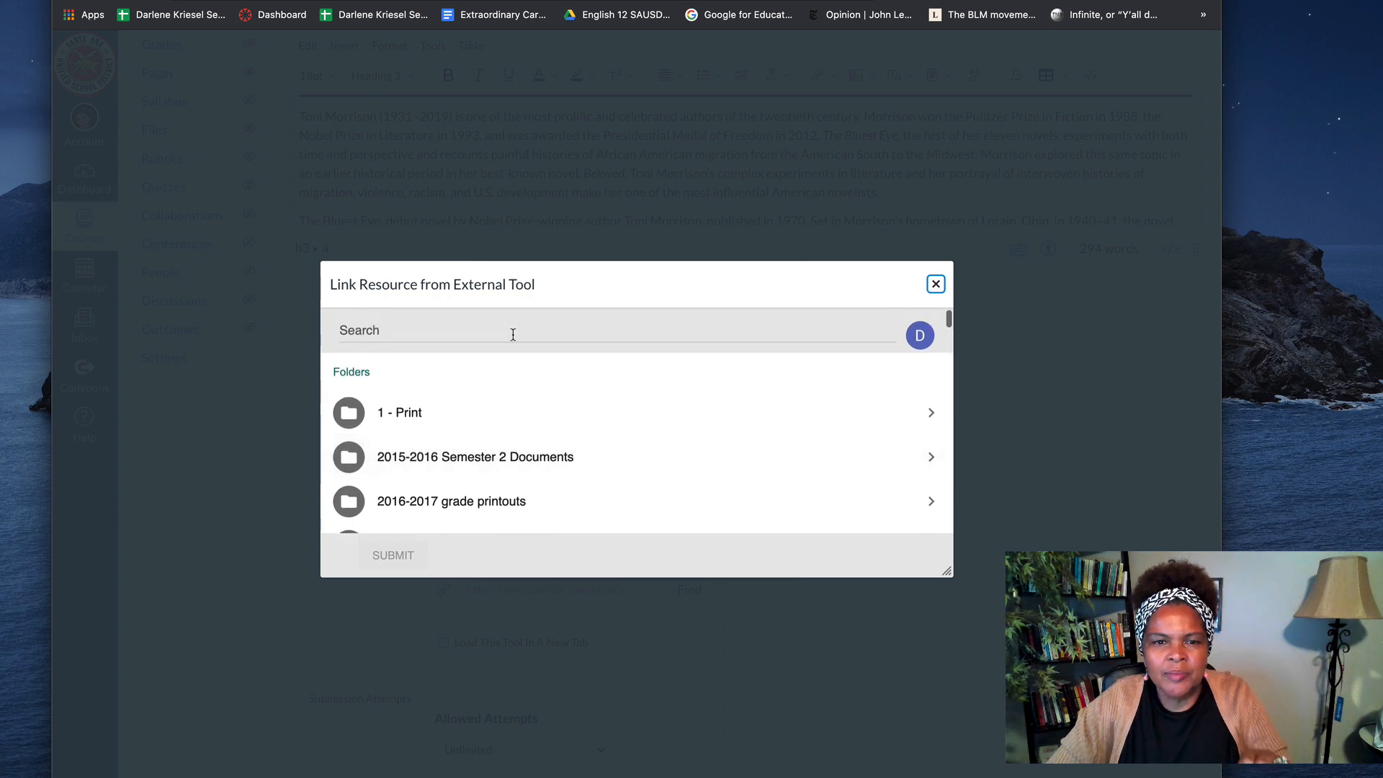
- Search Drive for 'vocabulary bluest eye' and link that document as the cloud assignment resource
{"action": "left_click", "coordinate": [511, 330]}
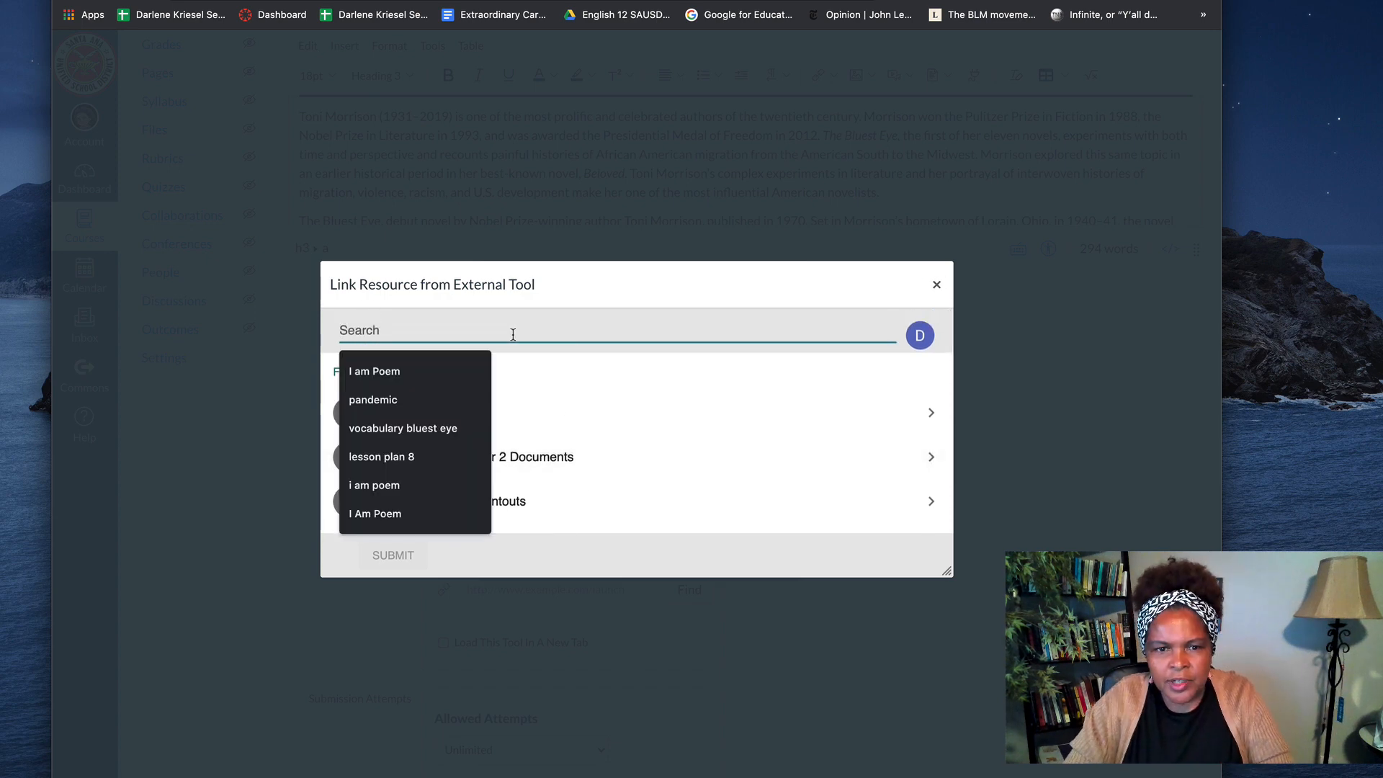
{"action": "left_click", "coordinate": [402, 428]}
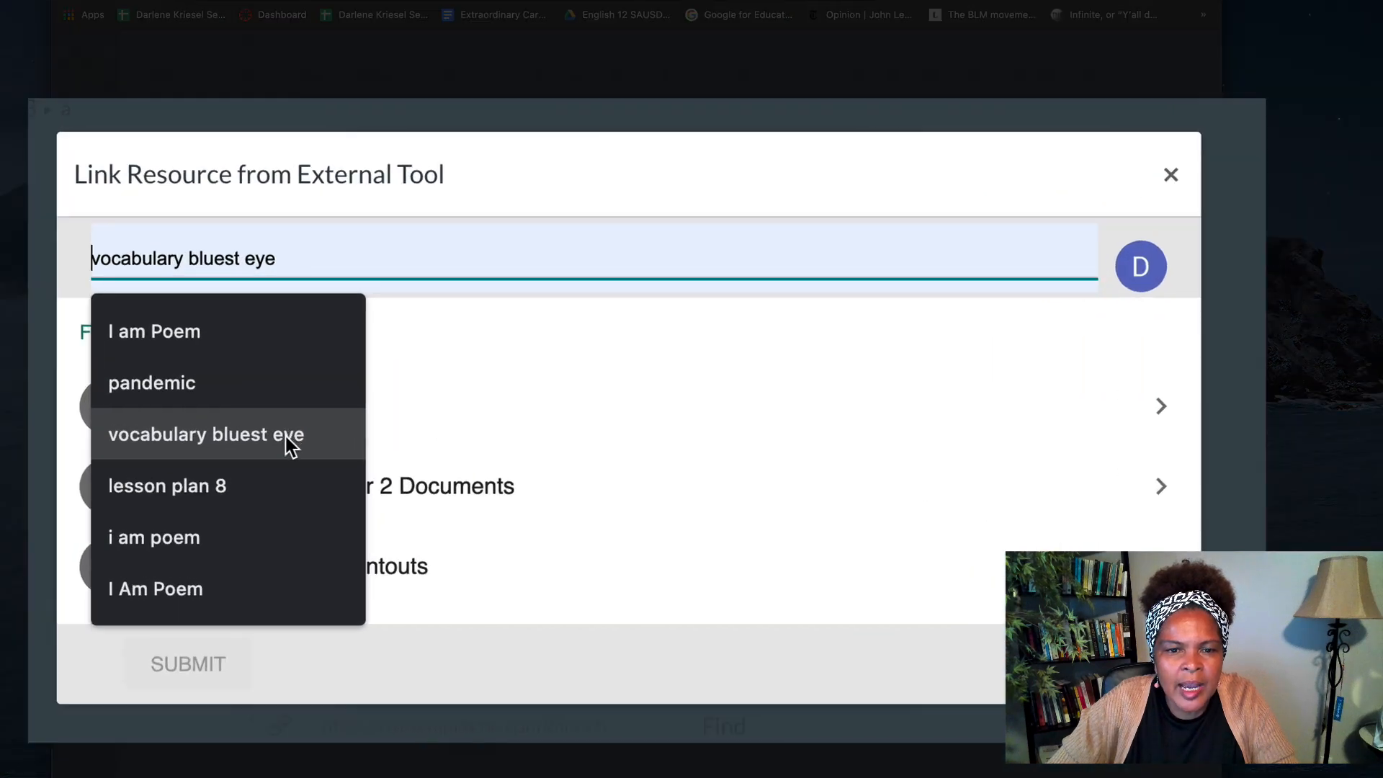
{"action": "left_click", "coordinate": [206, 434]}
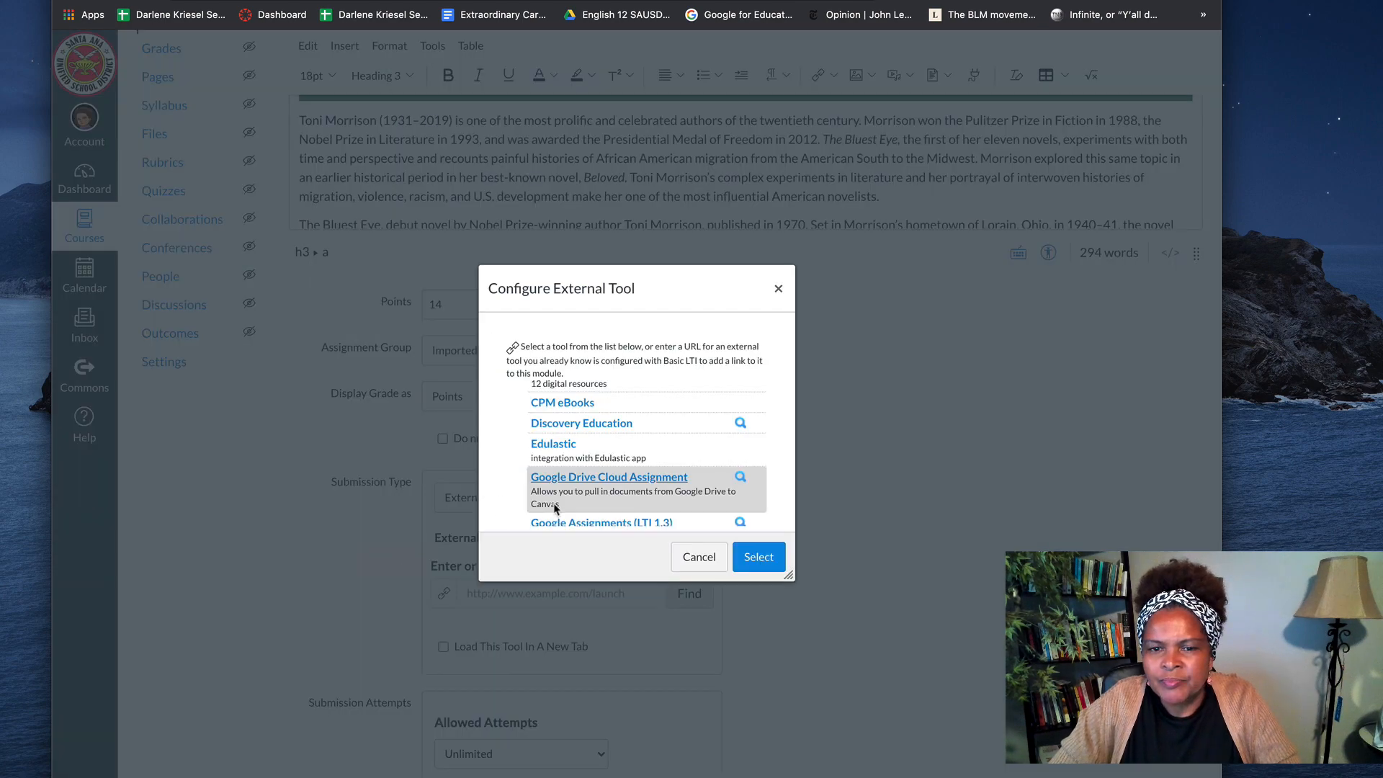
- Confirm the Google Drive tool as the external tool URL and save the assignment
{"action": "left_click", "coordinate": [756, 556]}
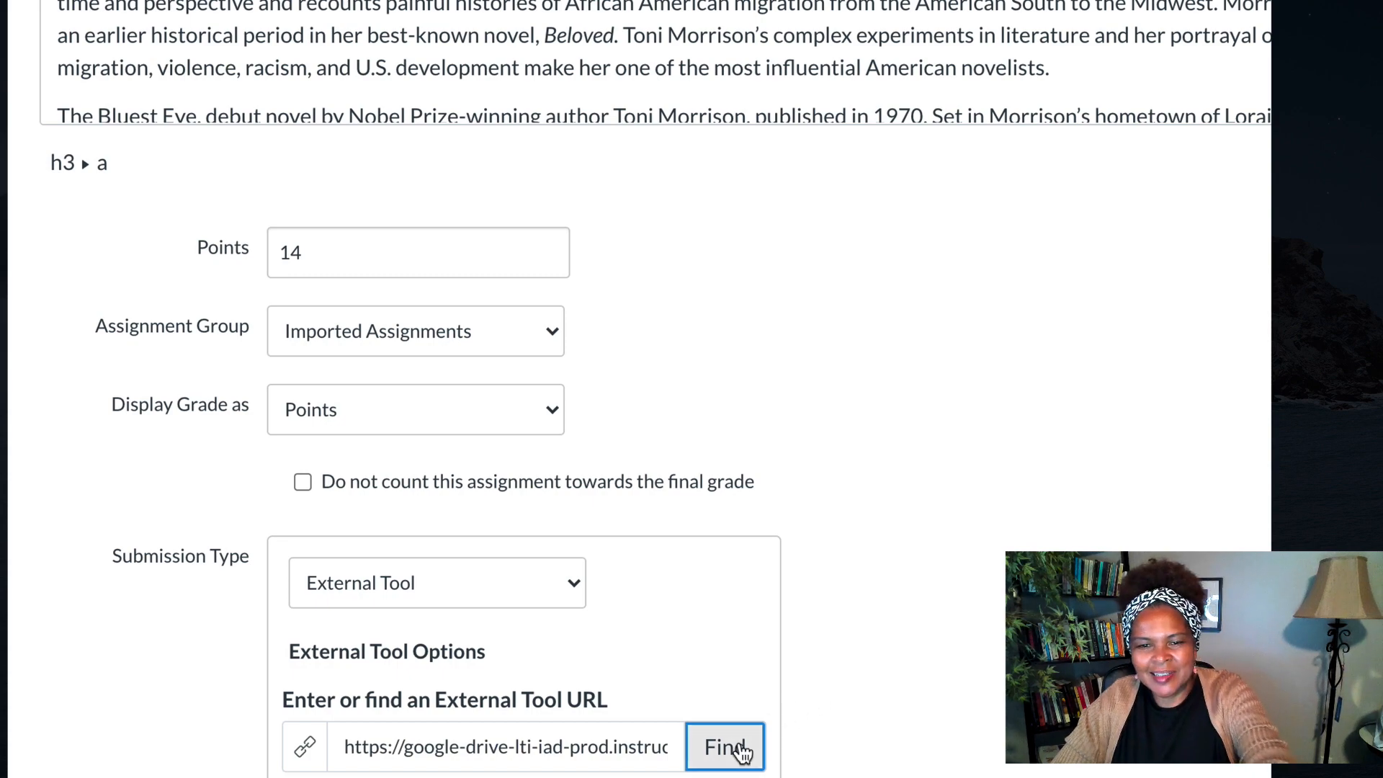
{"action": "left_click", "coordinate": [723, 746]}
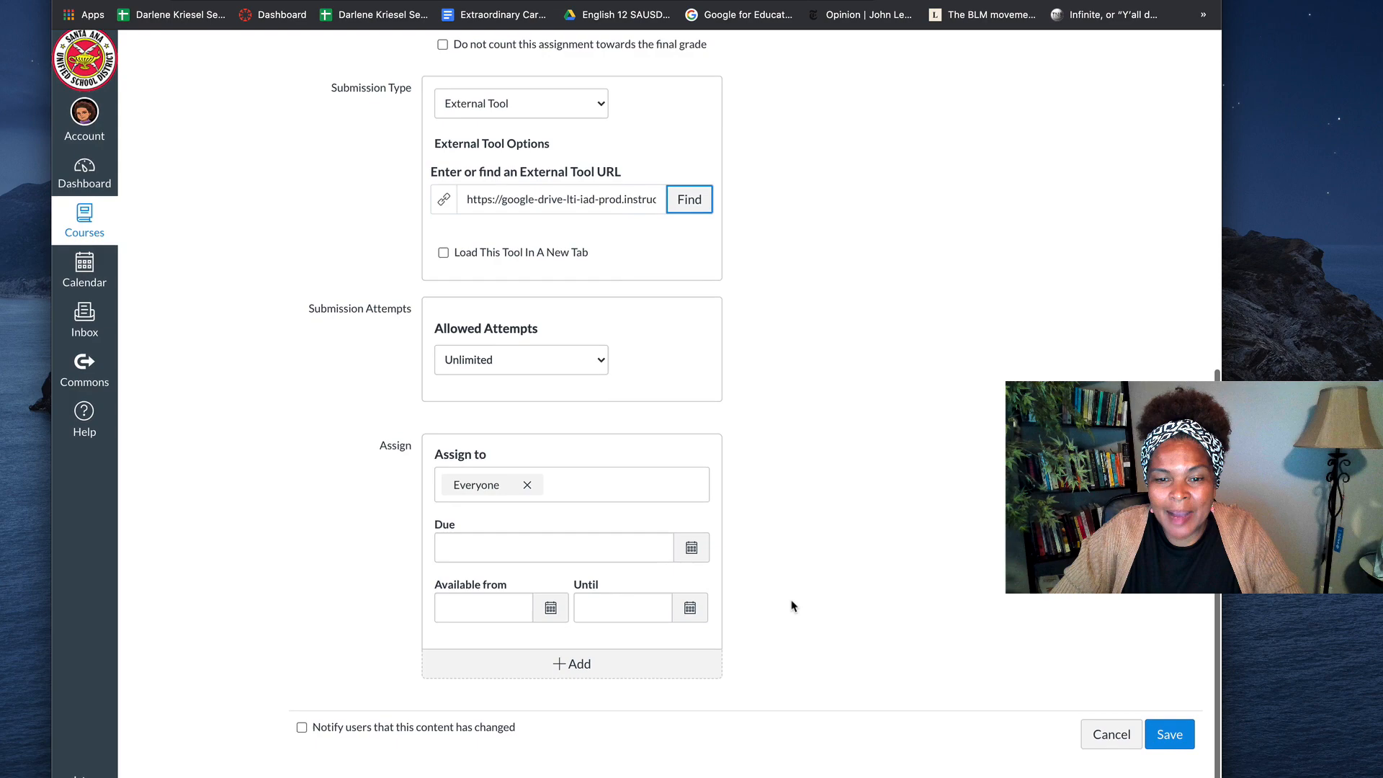
{"action": "left_click", "coordinate": [1169, 733]}
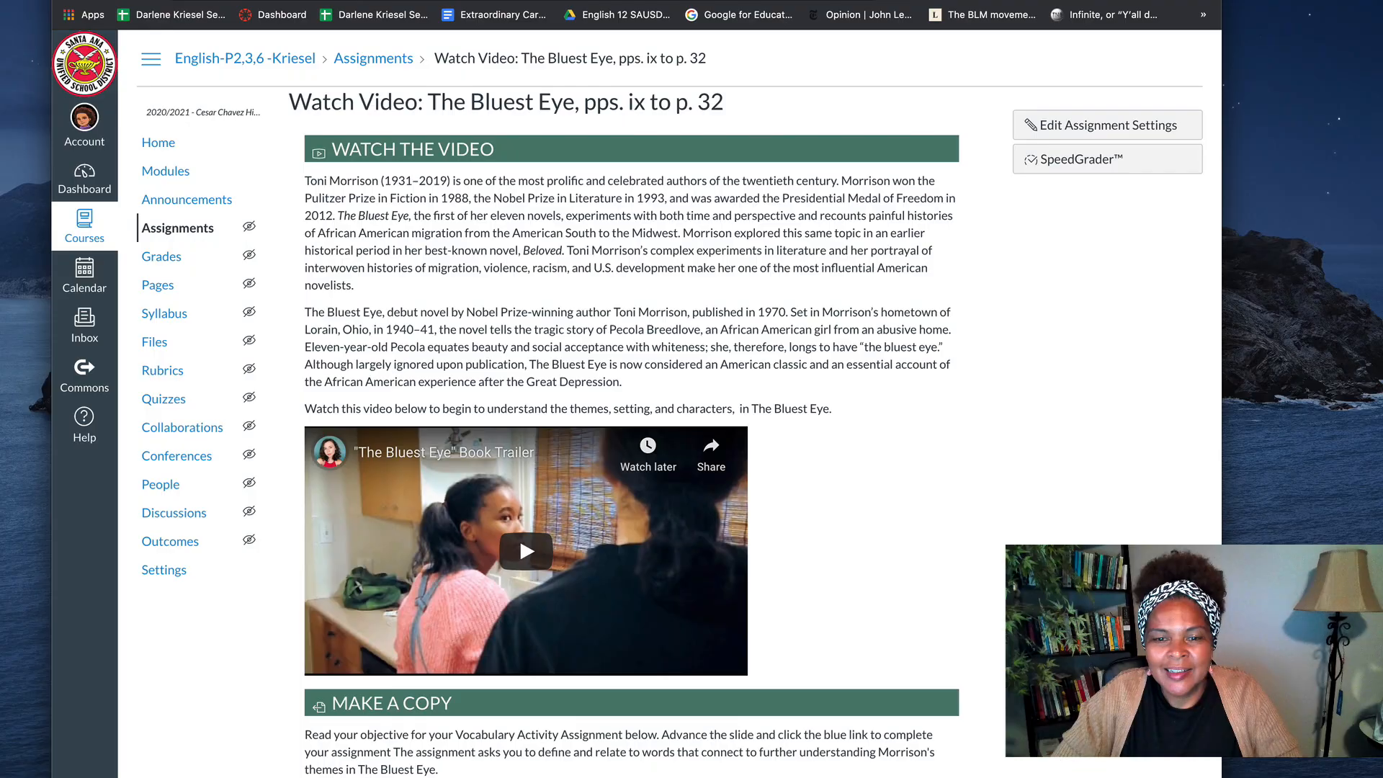
- View the embedded 'Copy of Vocabulary Activity 1 The Bluest Eye' document on the saved assignment page
{"action": "scroll", "scroll_direction": "down", "scroll_amount": 3}
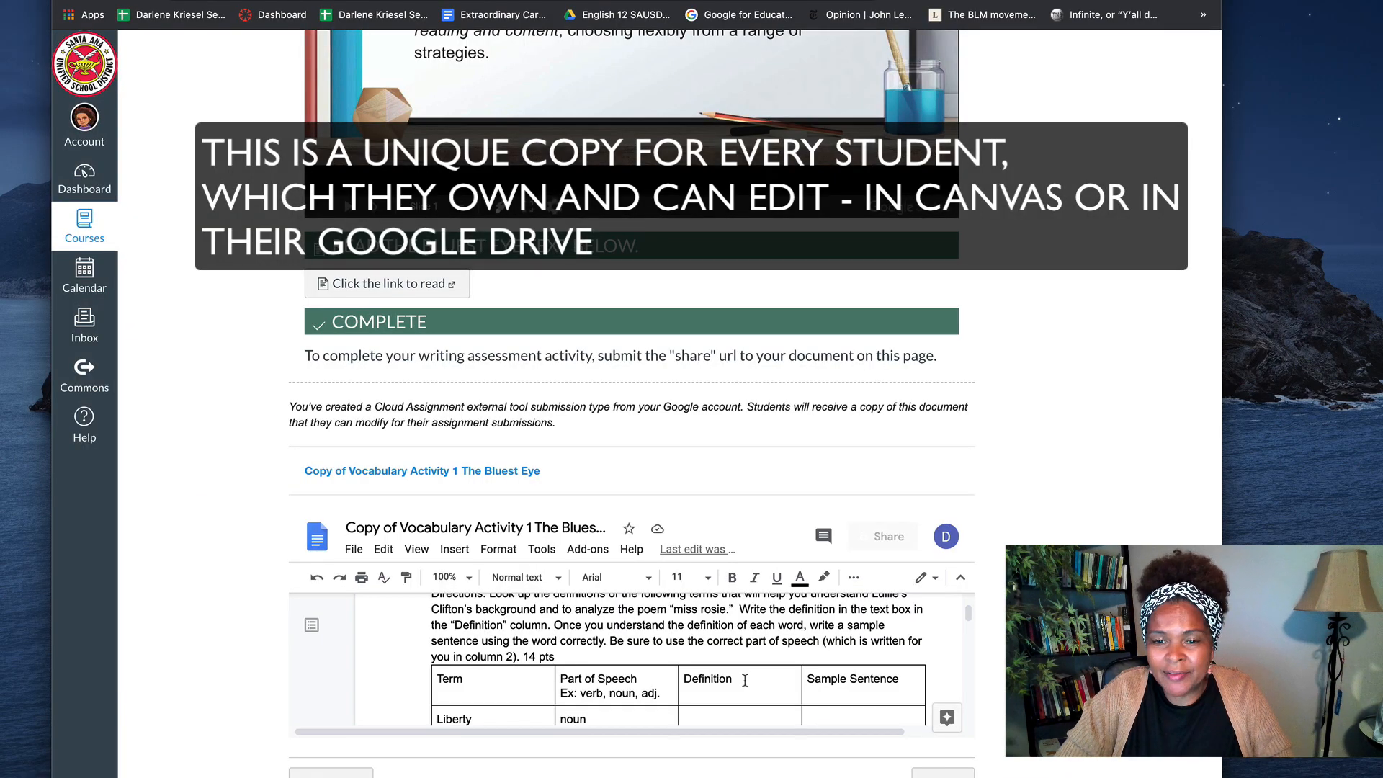
{"action": "mouse_move", "coordinate": [844, 546]}
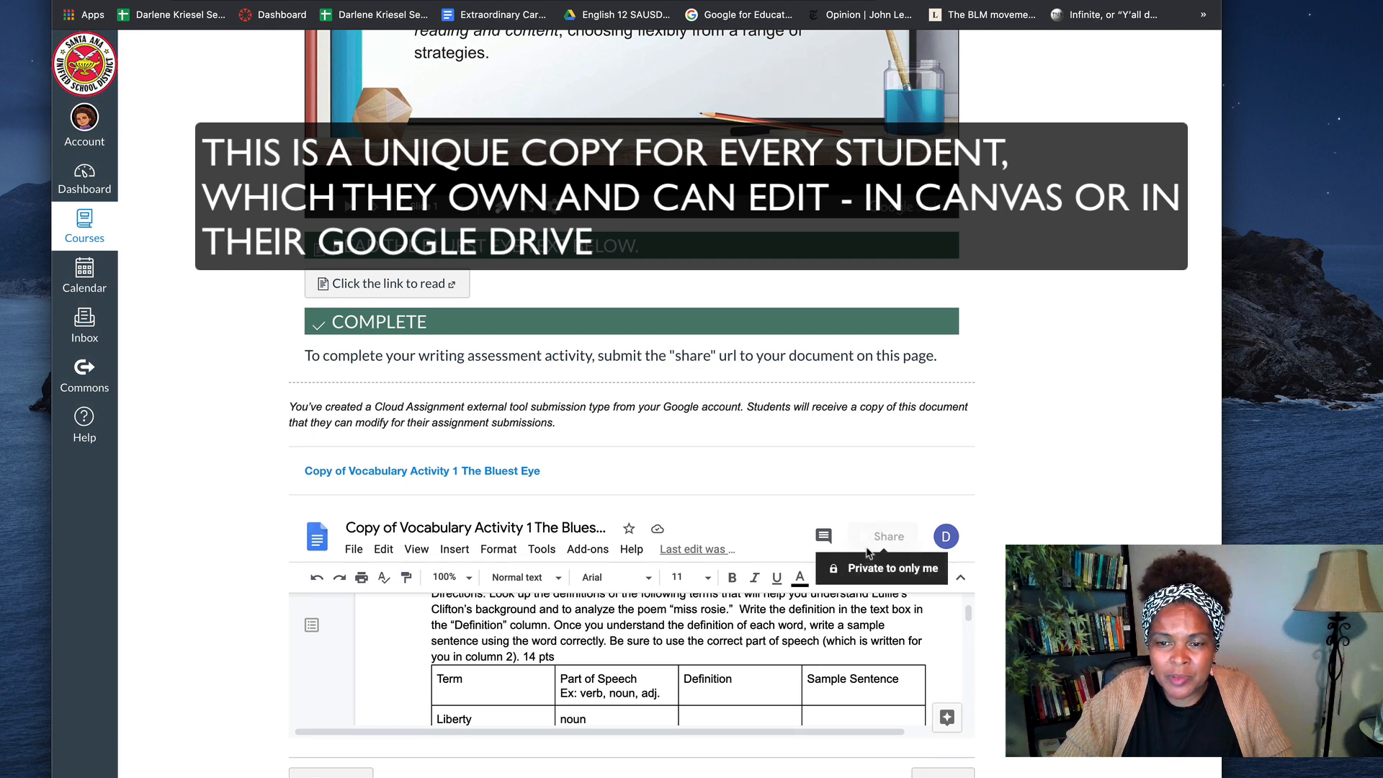
{"action": "mouse_move", "coordinate": [709, 647]}
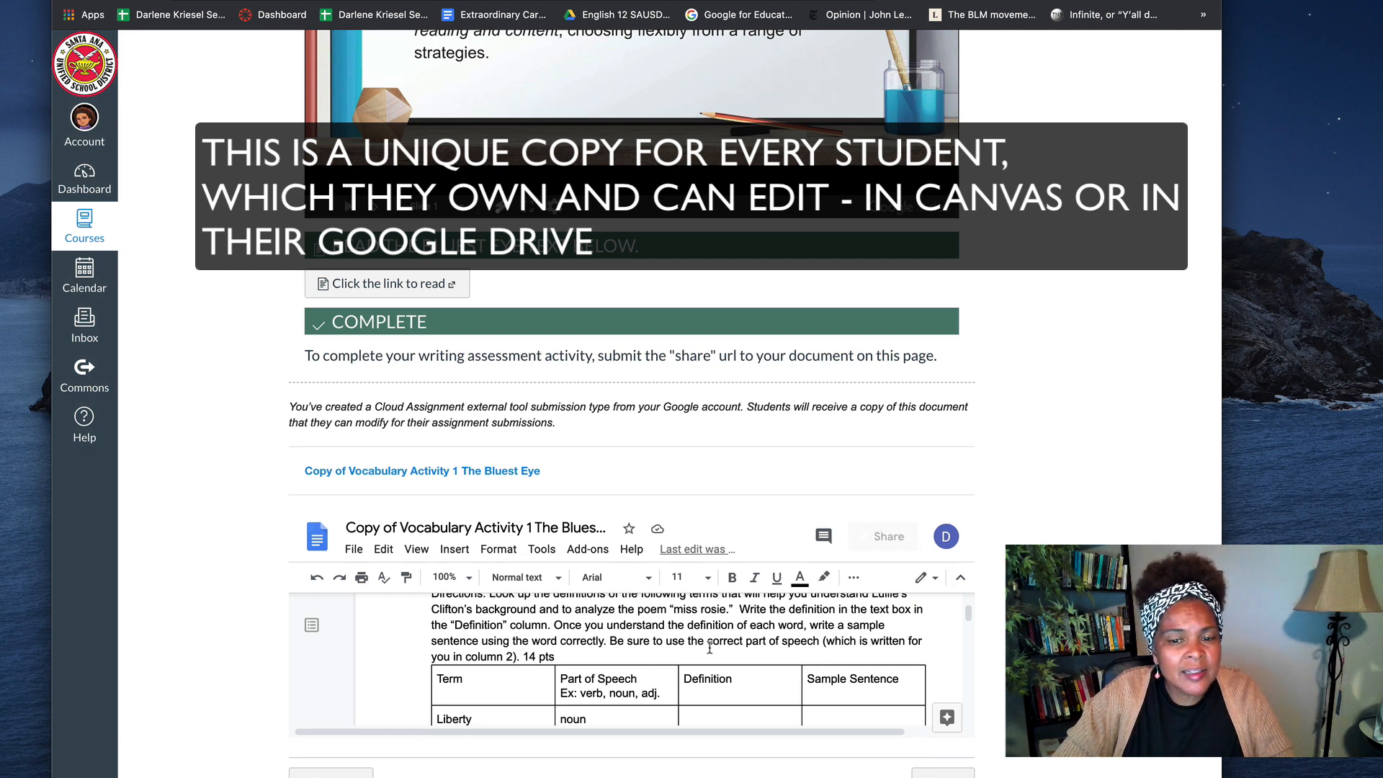
{"action": "left_click", "coordinate": [422, 470]}
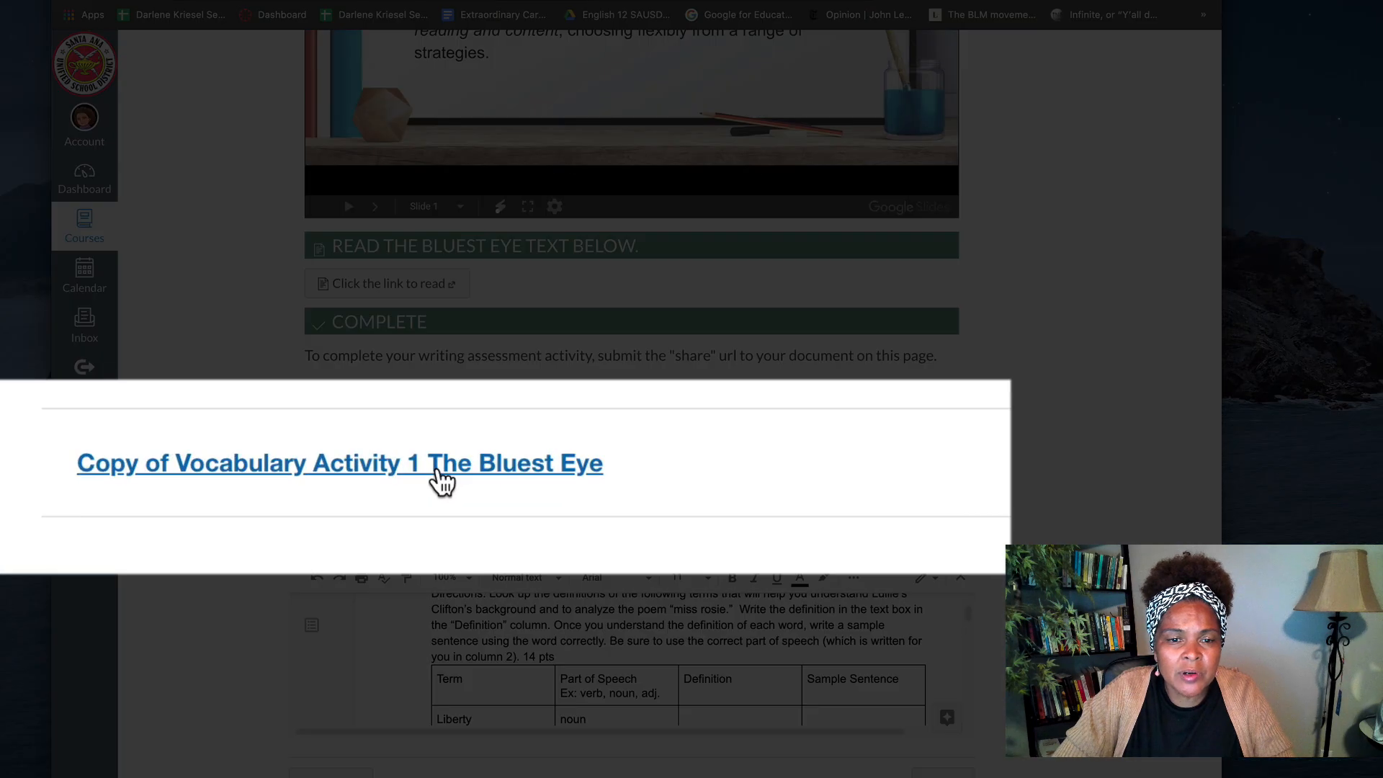